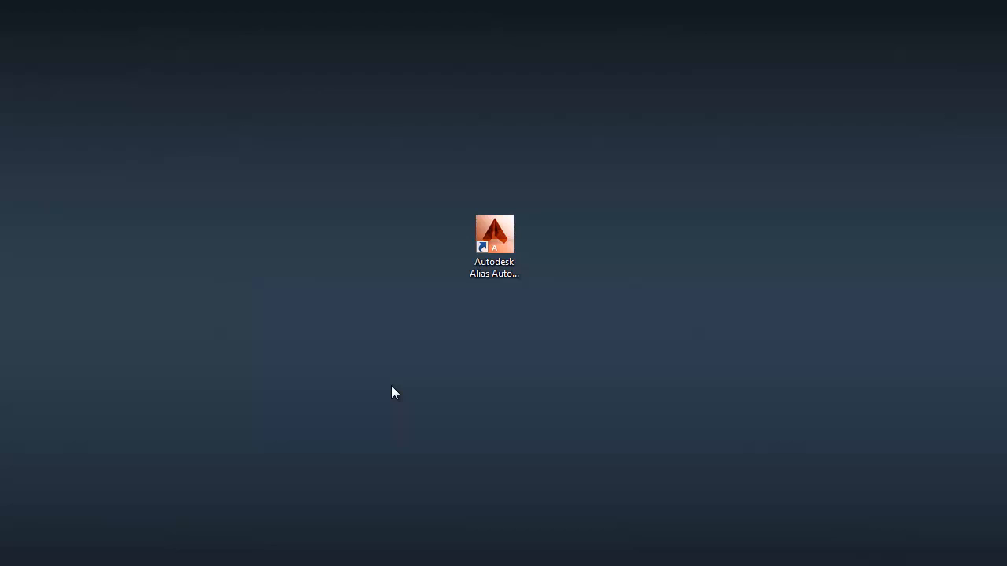
Launch Alias Automotive 2015 with the DEFAULT (General Usage) workflow, ticking 'don't show again'.
double_click(494, 233)
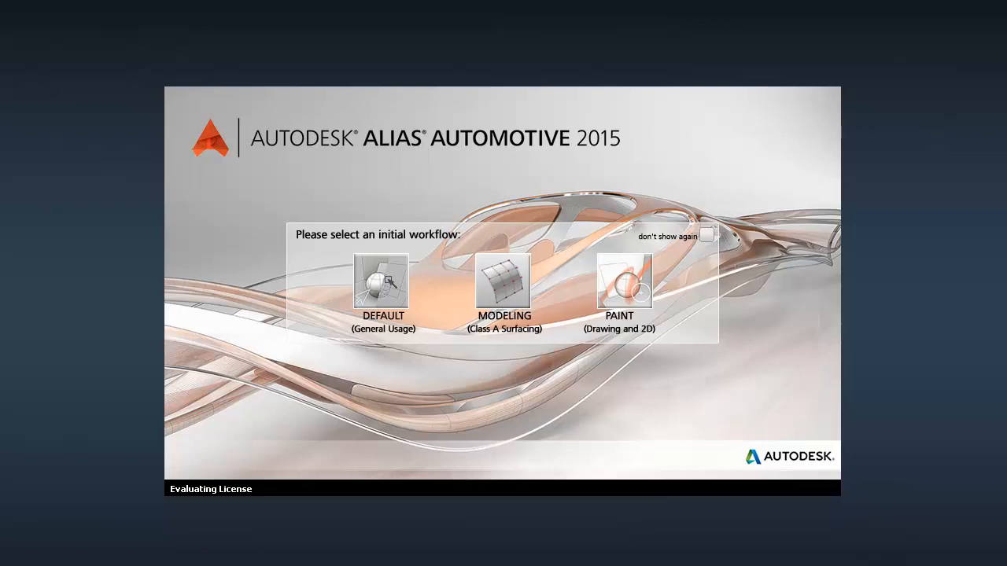
click(381, 280)
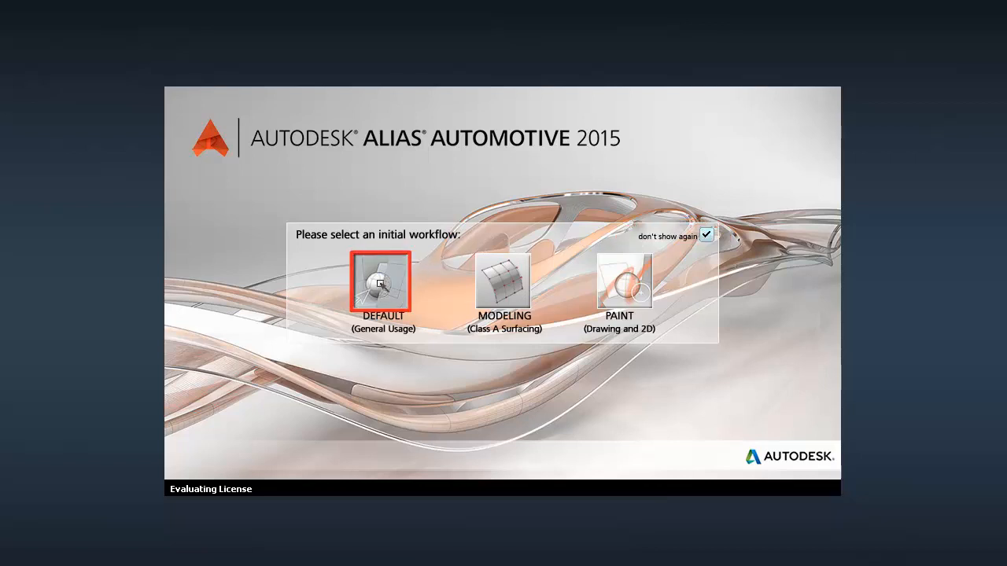
click(384, 284)
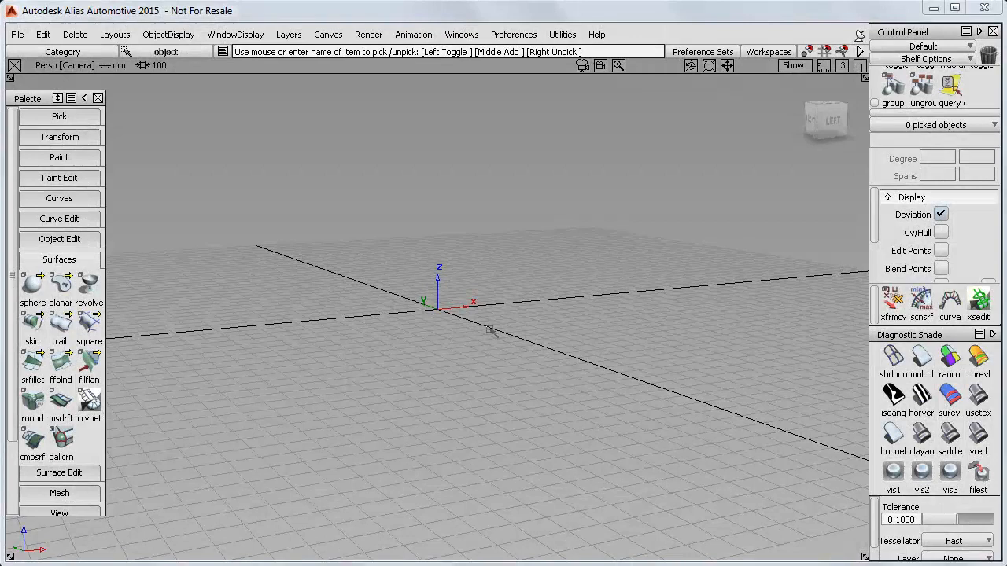
mouse_move(255, 165)
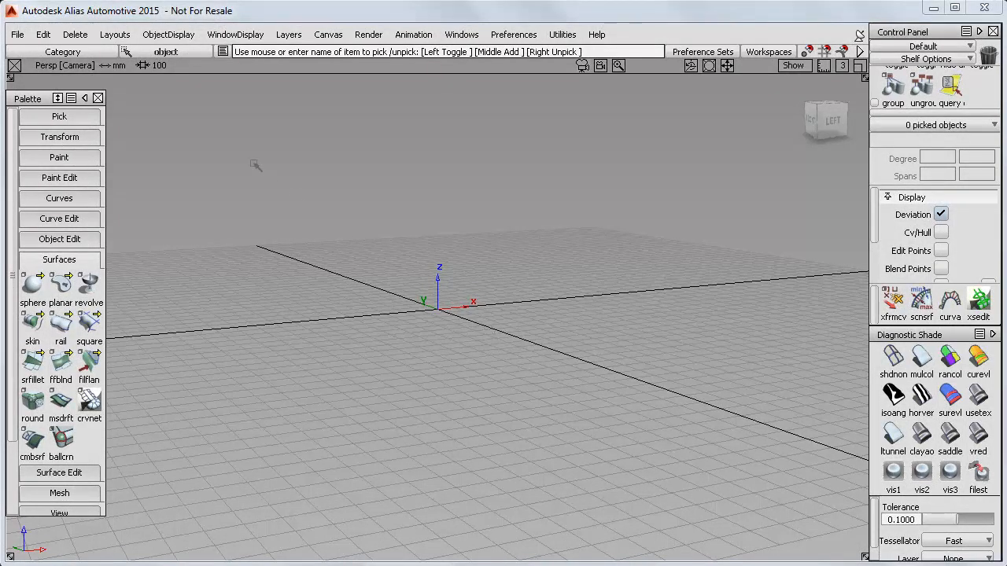
Bring up the Open file dialog from the File menu.
click(16, 35)
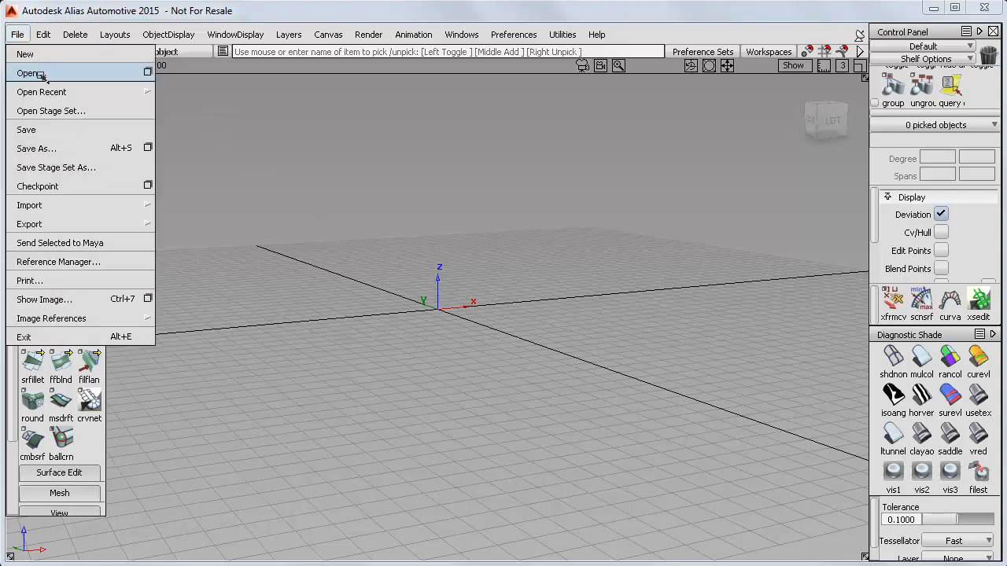
click(30, 74)
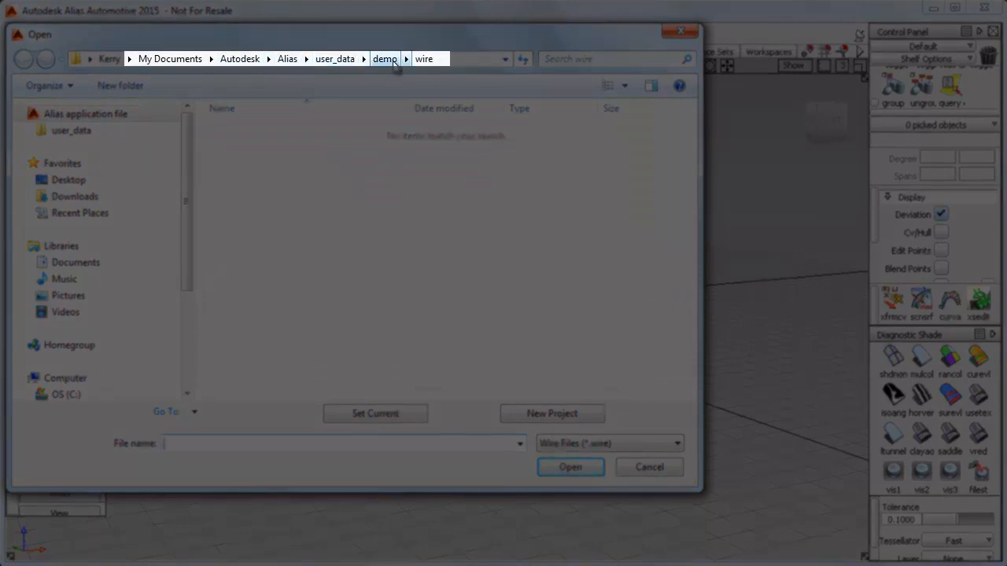
click(423, 58)
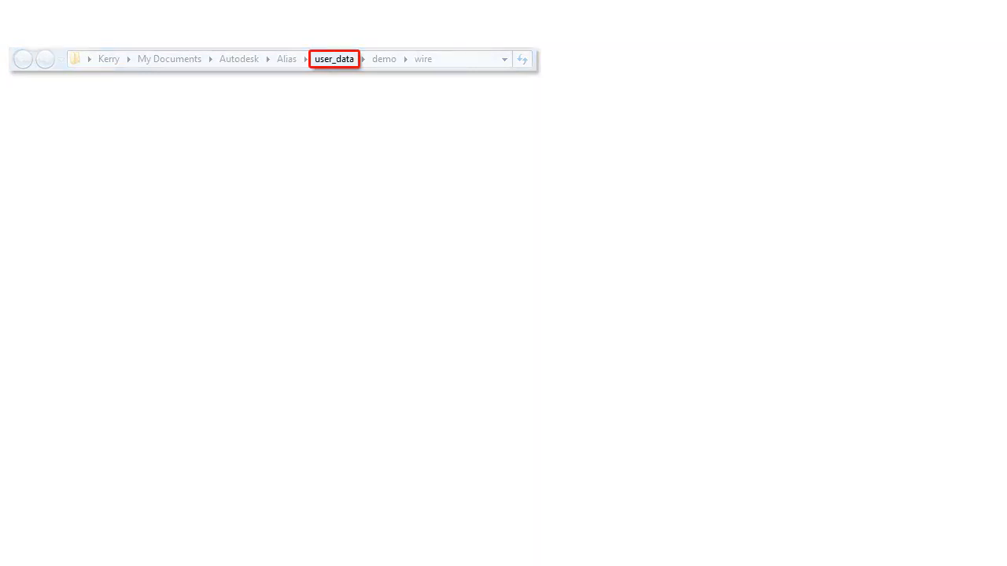
click(333, 60)
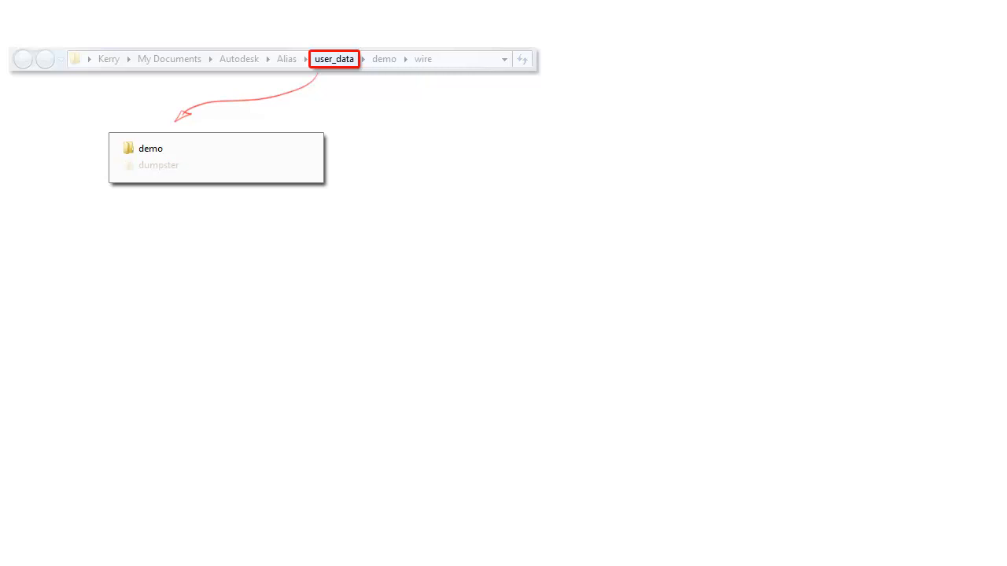
click(151, 148)
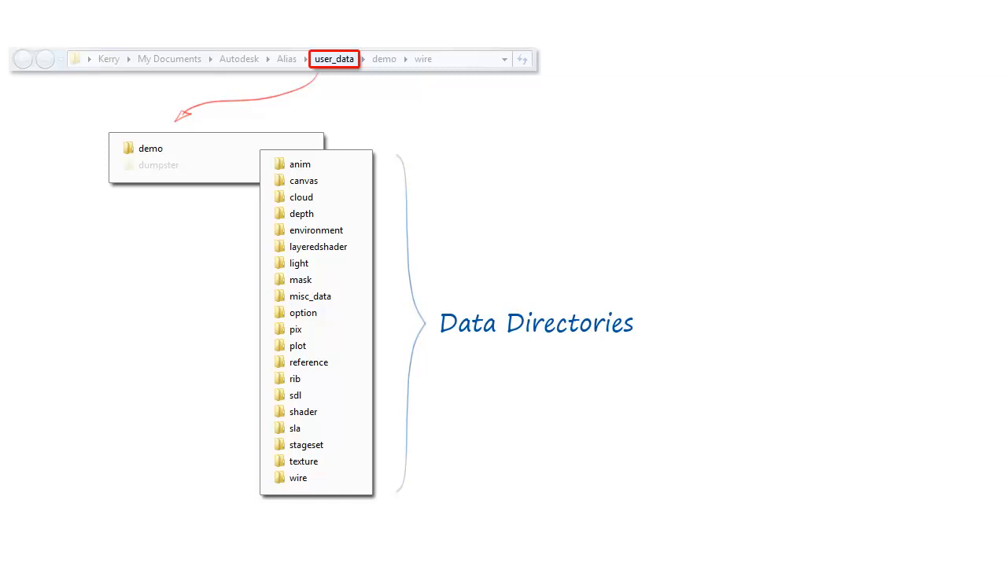
click(297, 478)
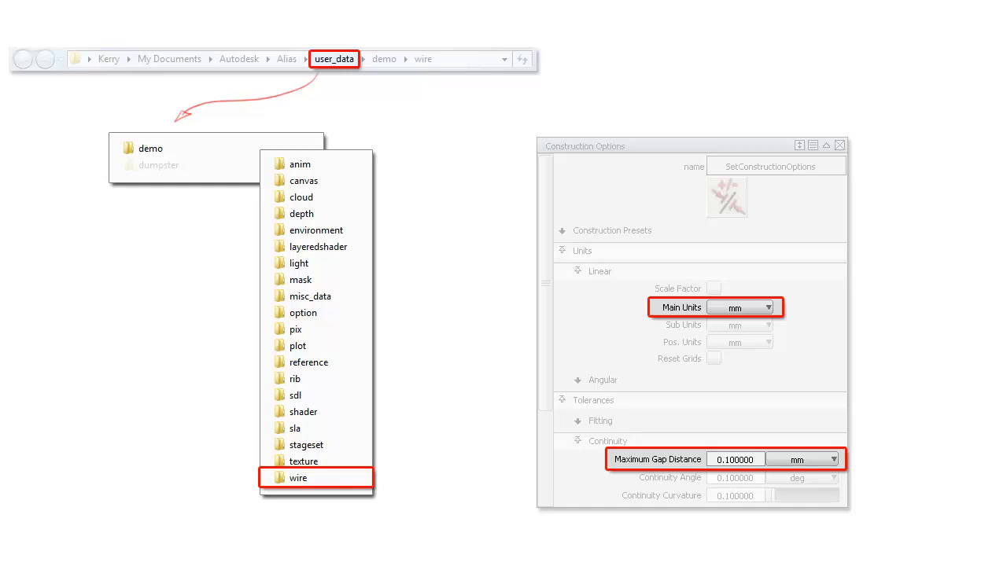
click(296, 329)
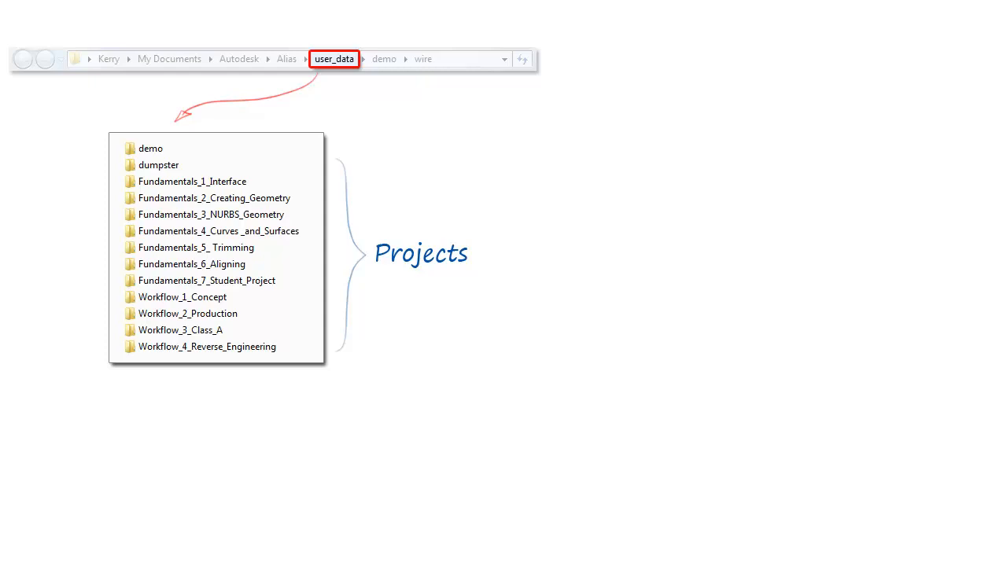
click(192, 181)
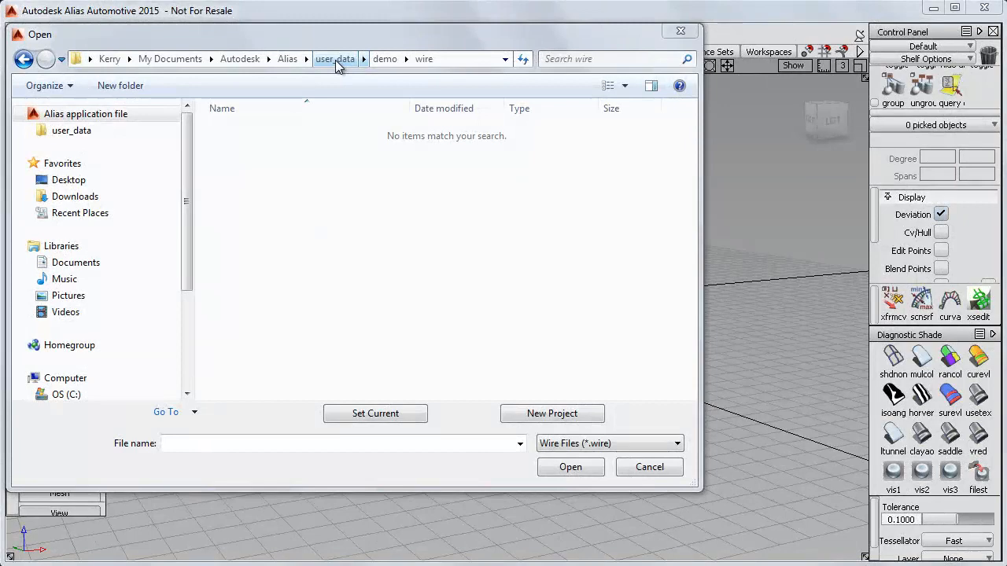
Make Fundamentals_1_Interface under user_data the current project.
click(335, 59)
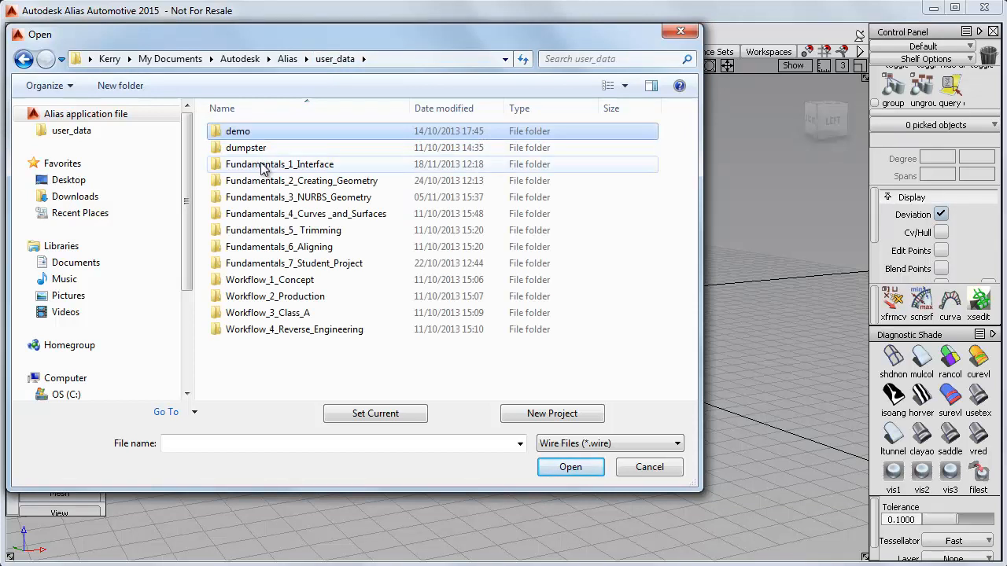
click(280, 163)
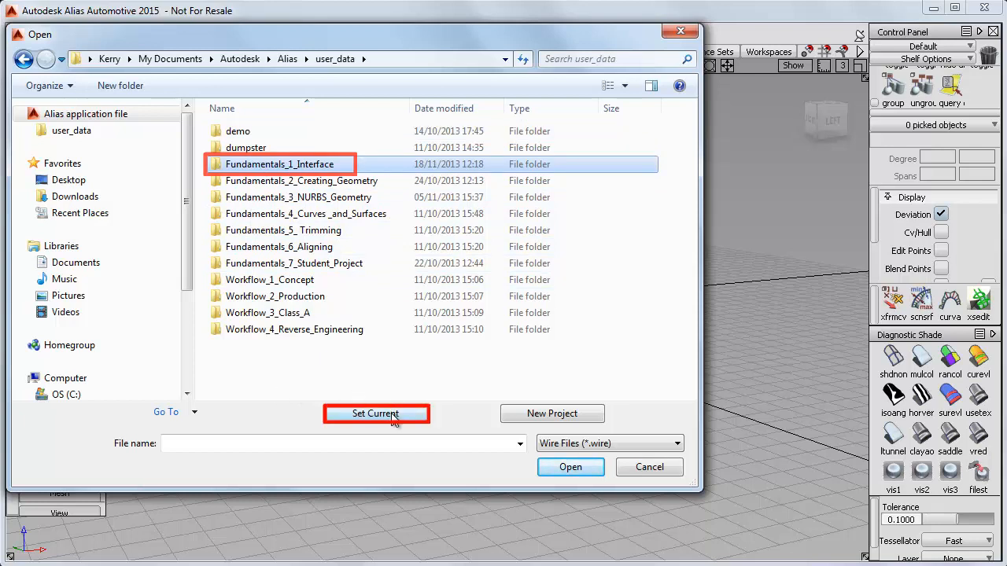
click(375, 414)
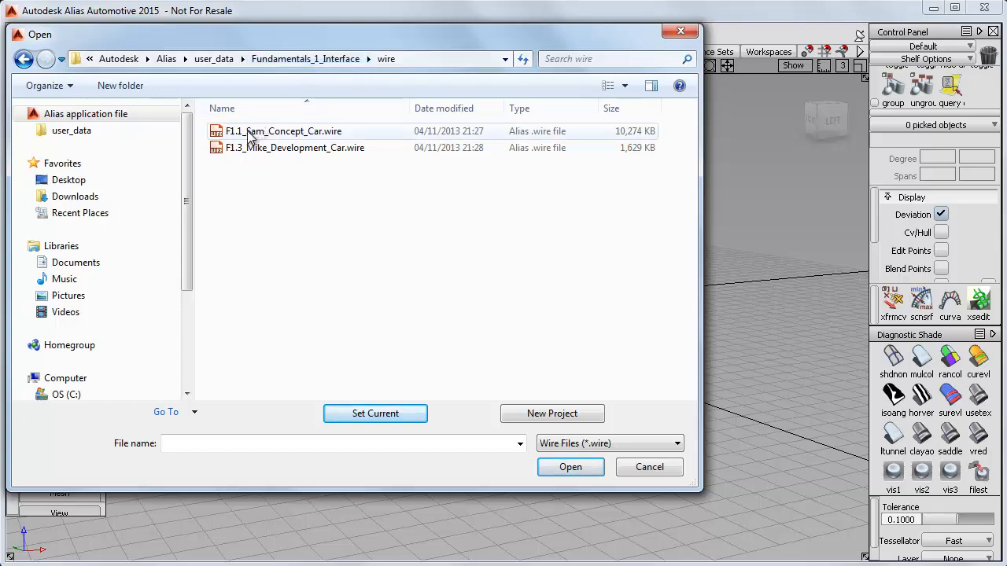
Choose F1.1_Sam_Concept_Car.wire and request opening it.
click(284, 132)
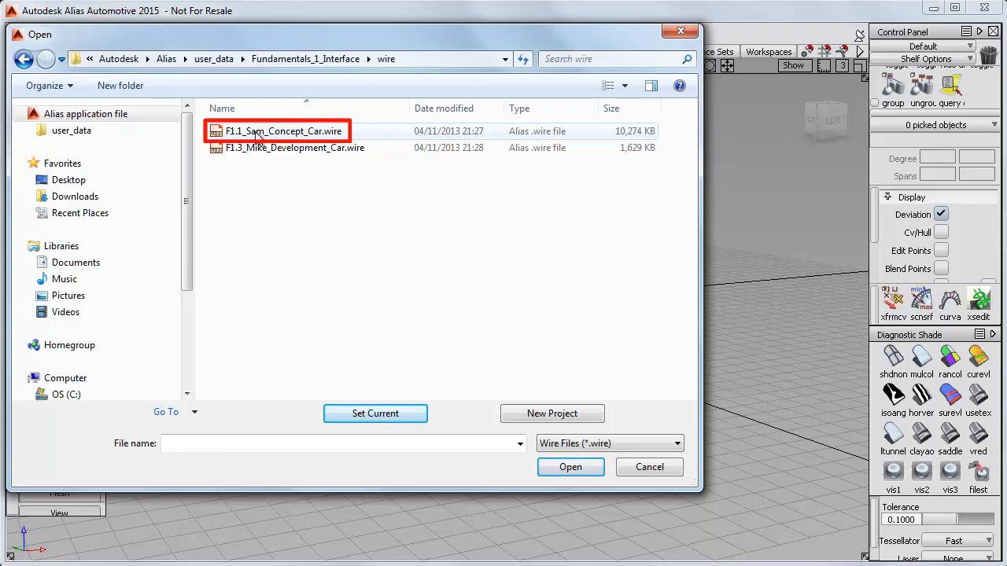
click(281, 131)
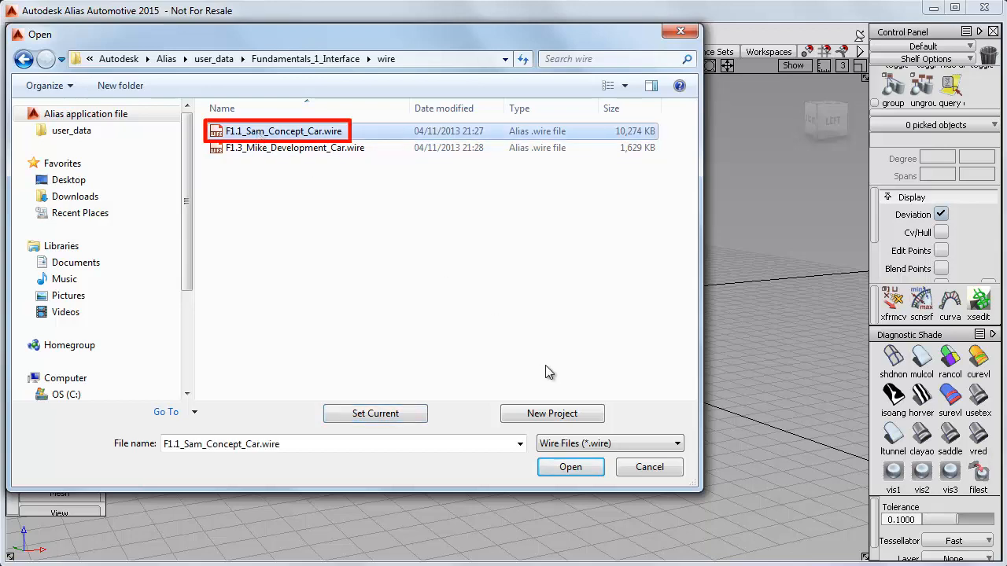
click(570, 466)
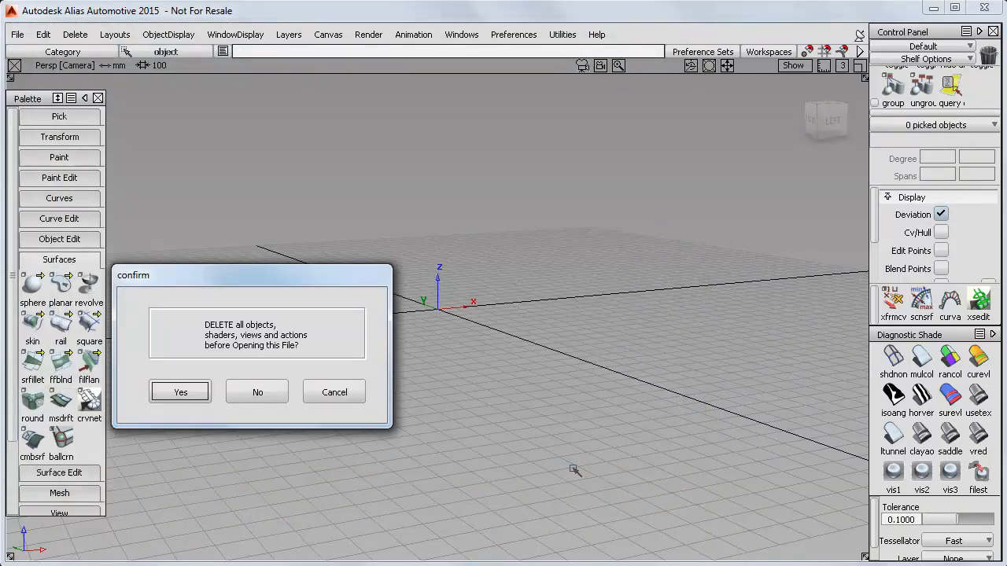
mouse_move(415, 464)
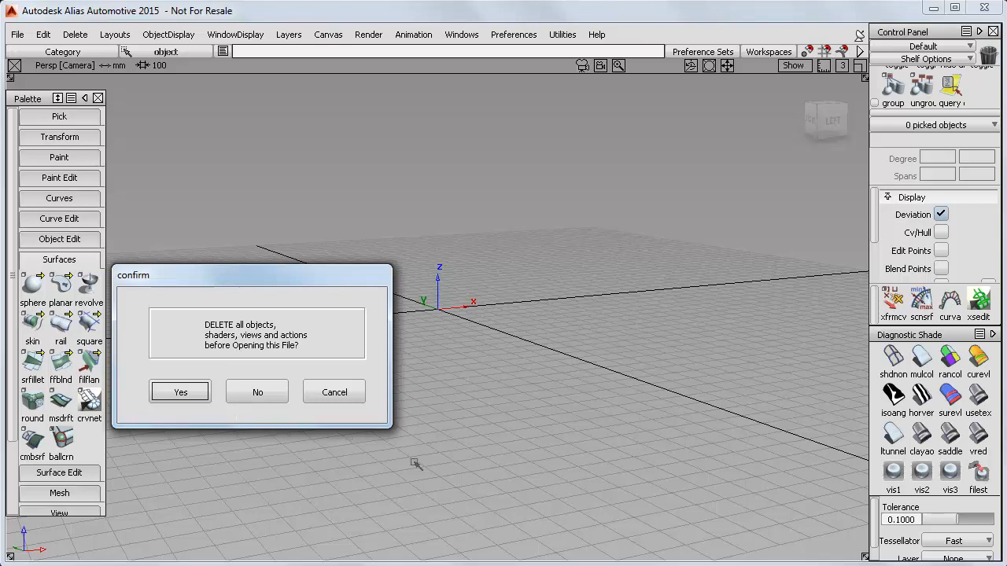
mouse_move(563, 307)
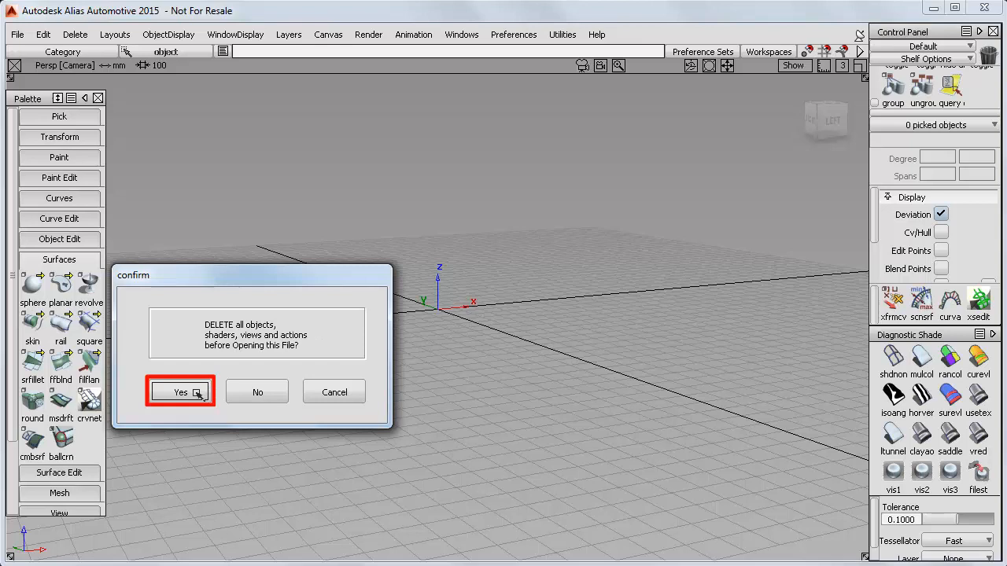
Confirm deleting existing objects and accept the file's new construction settings.
click(179, 392)
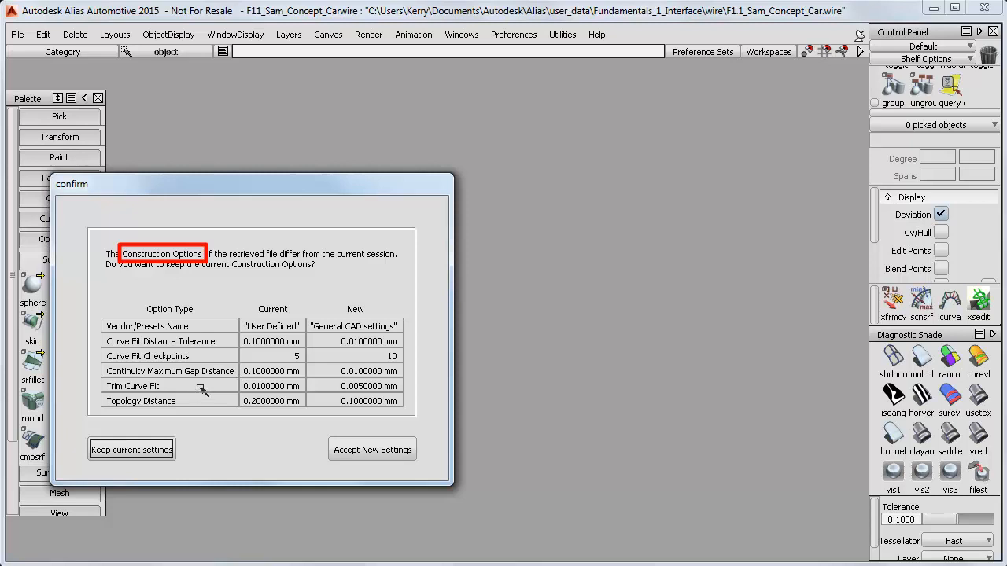
mouse_move(372, 450)
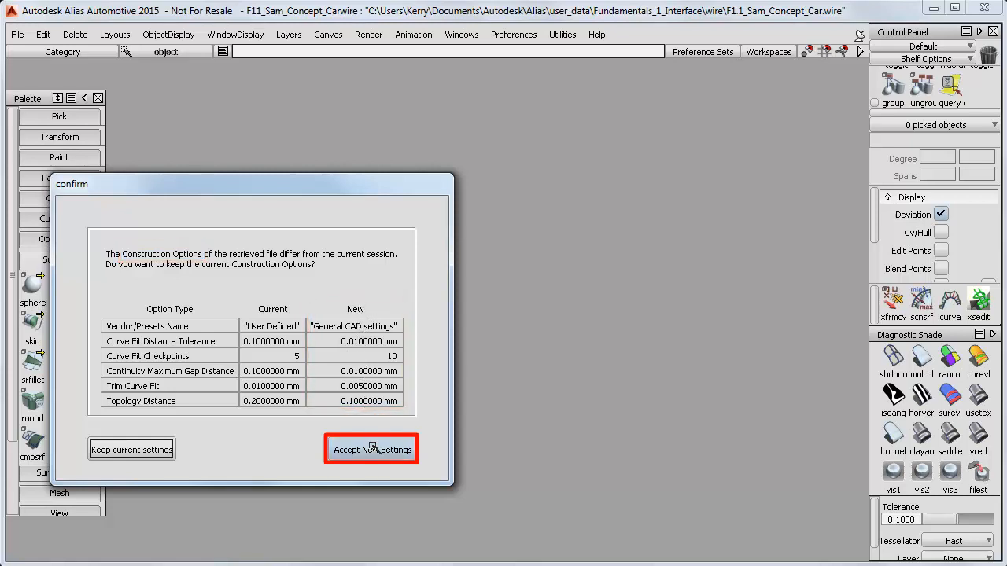
click(372, 450)
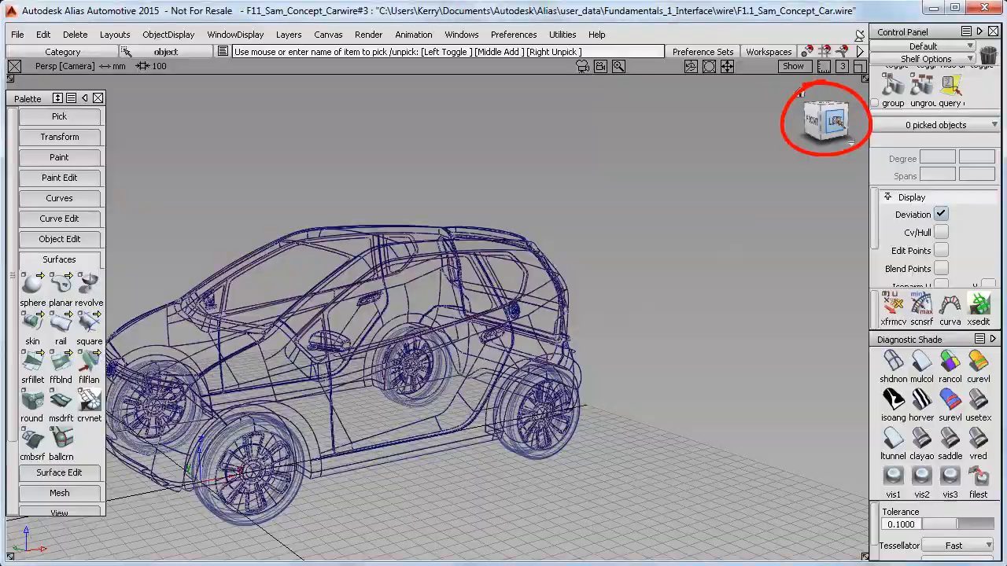
View the car from top, left corner, orthographic top and front, then back to perspective via the ViewCube.
click(826, 118)
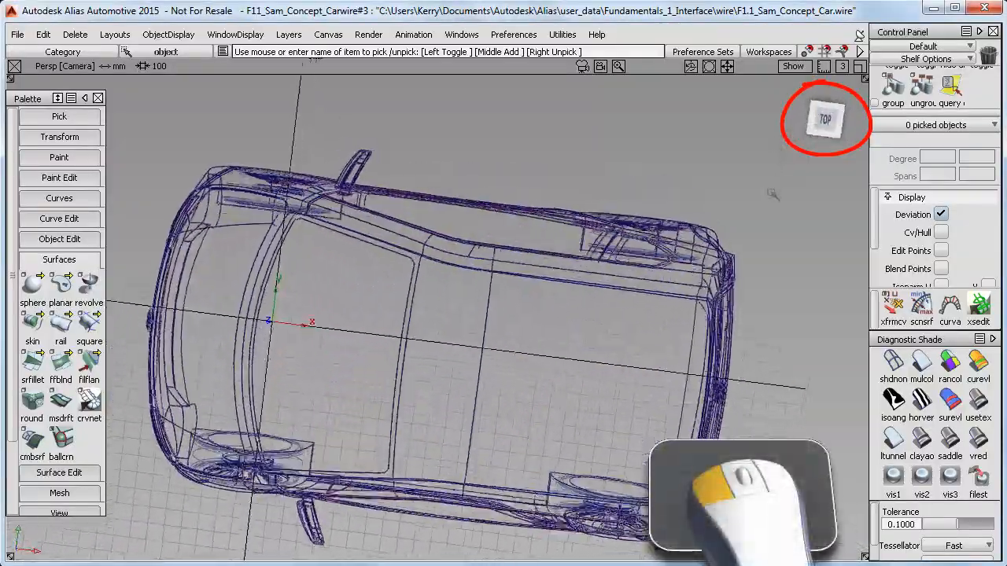
click(824, 120)
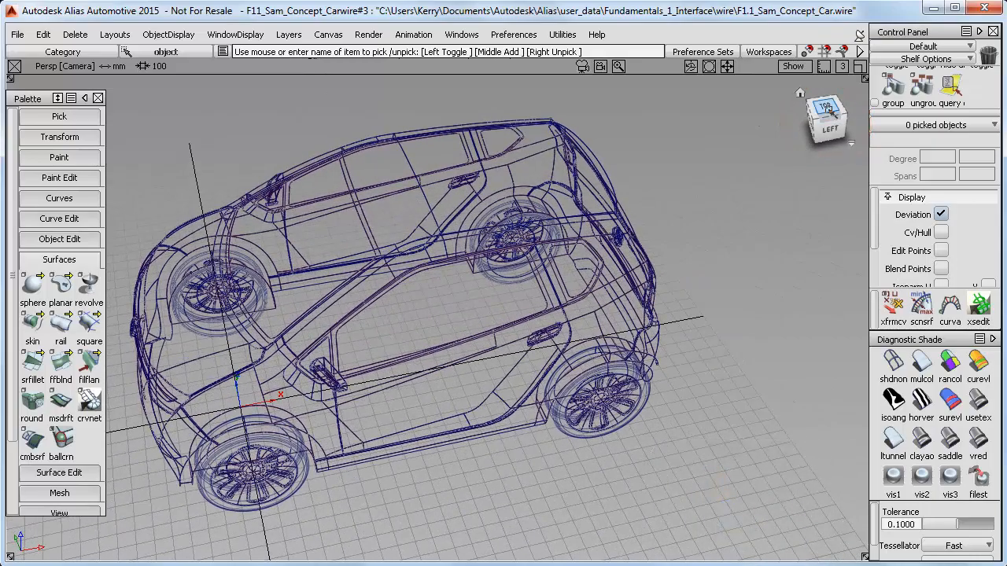
click(826, 110)
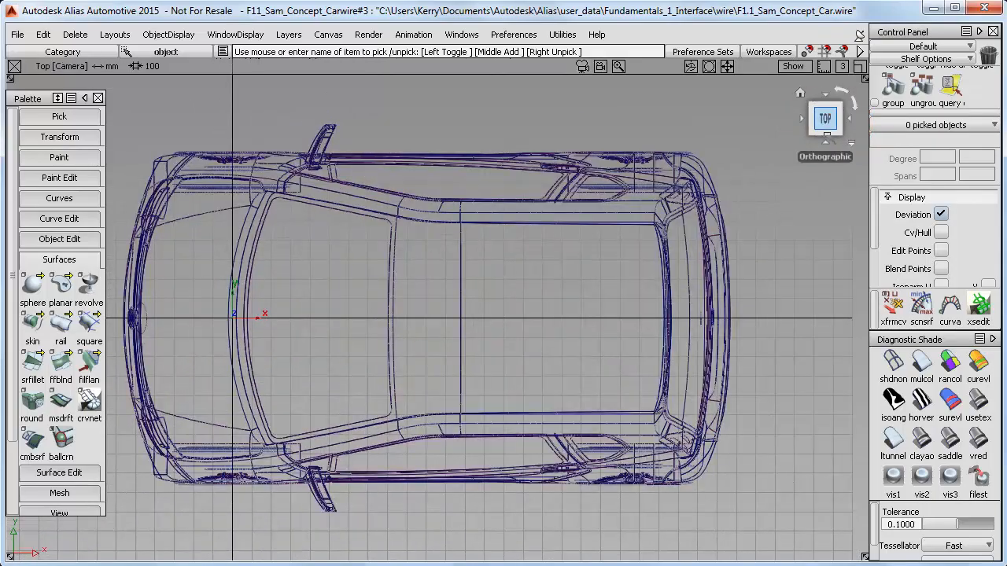
click(824, 118)
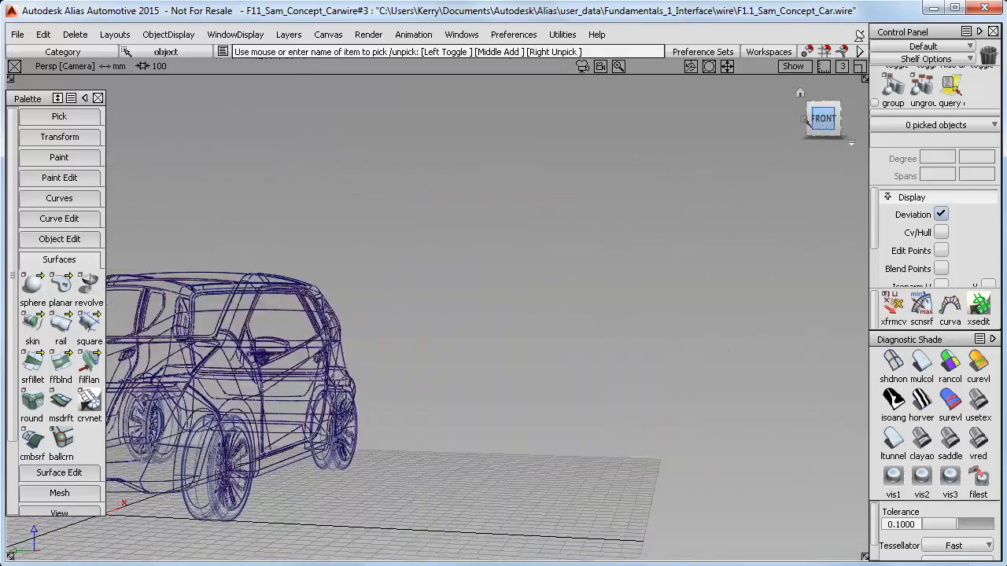
click(823, 118)
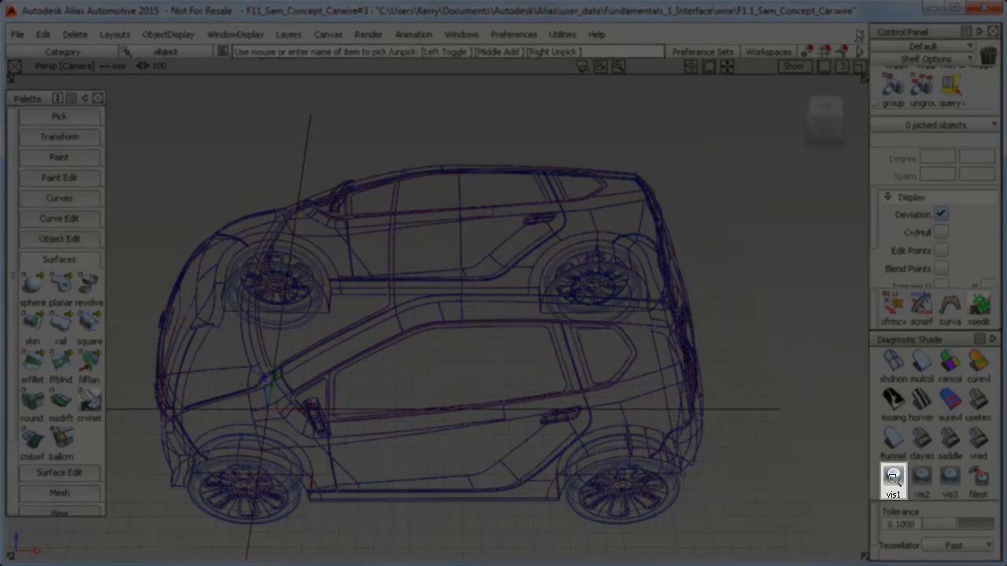
Turn on vis1 shading in Diagnostic Shade so the whole car shows as shaded surfaces.
click(894, 480)
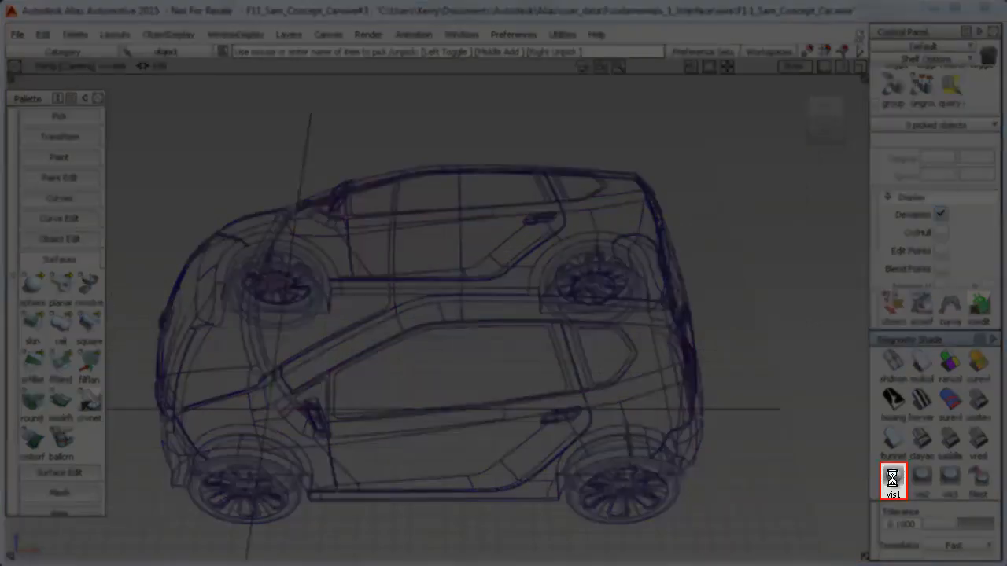
click(894, 482)
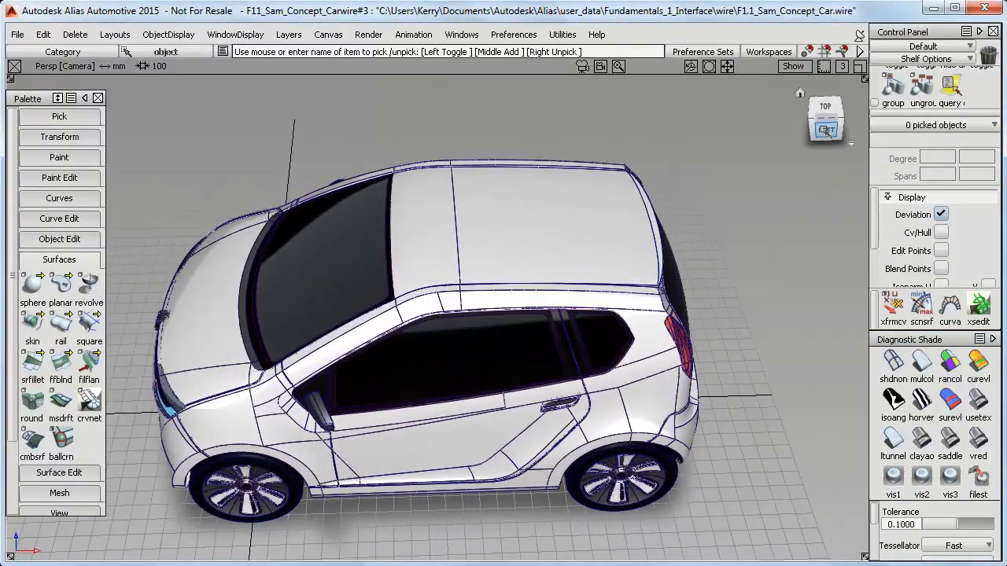
click(793, 66)
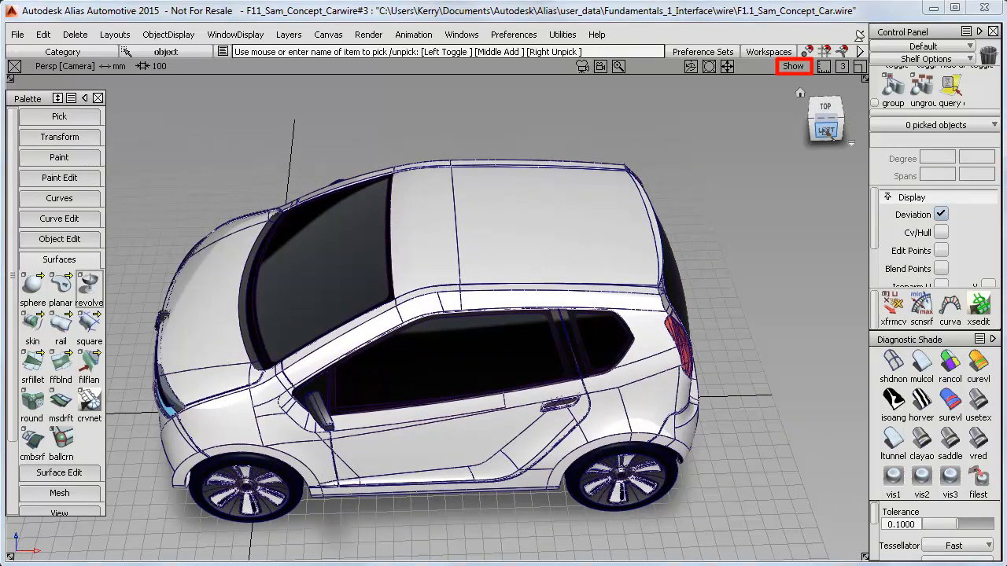
Uncheck Model and Grid in the Show menu, leaving only the shaded car.
click(793, 66)
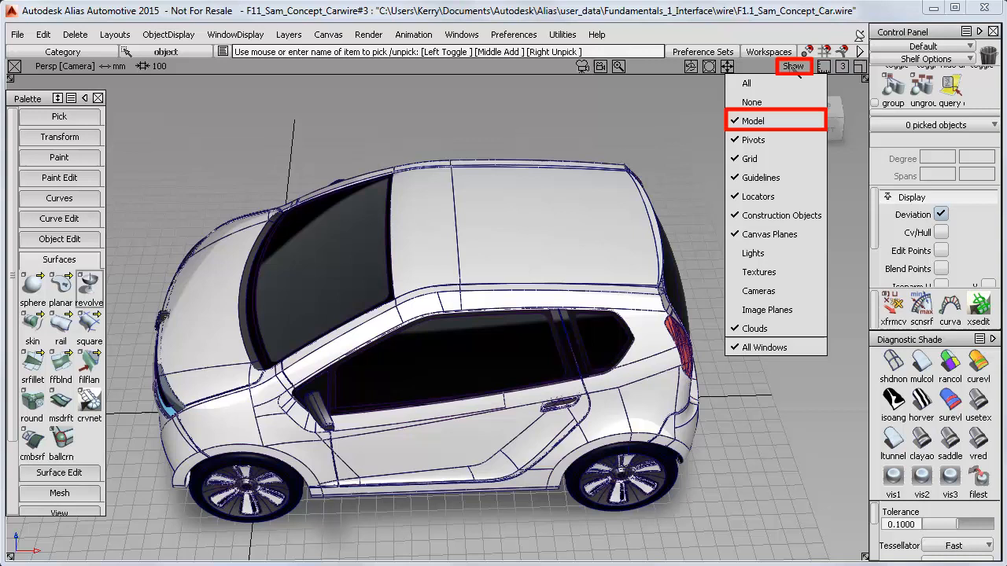
click(752, 120)
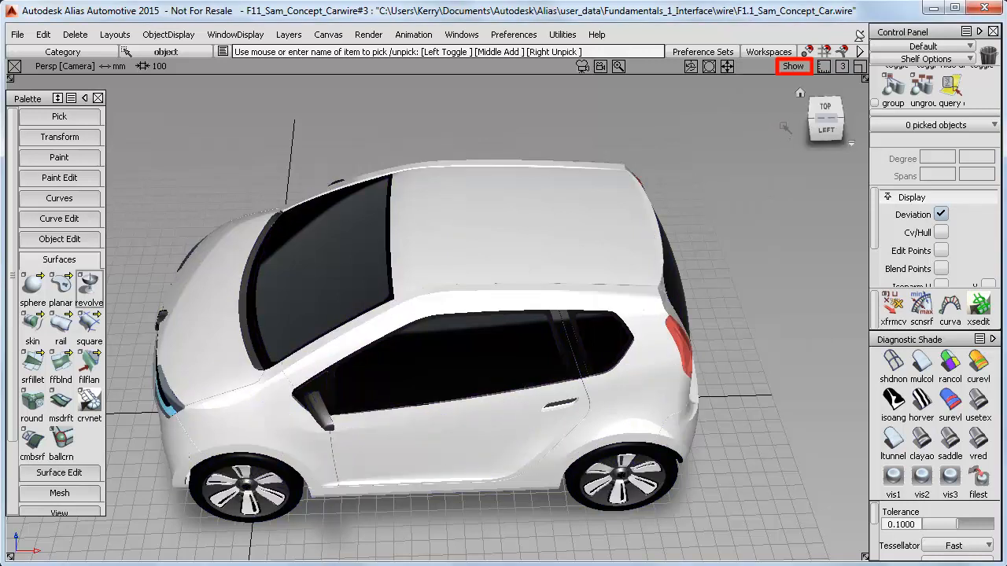
click(793, 66)
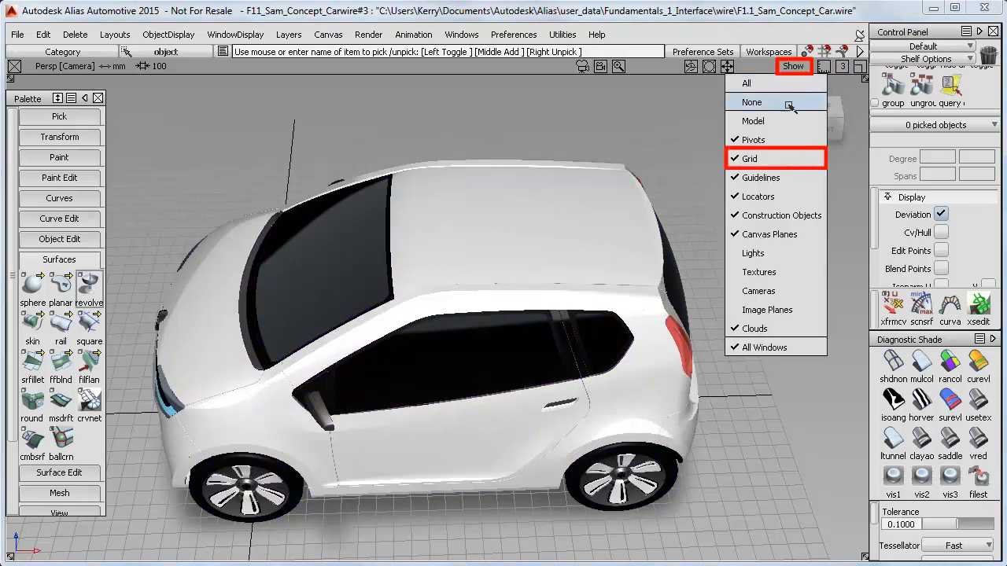
click(775, 158)
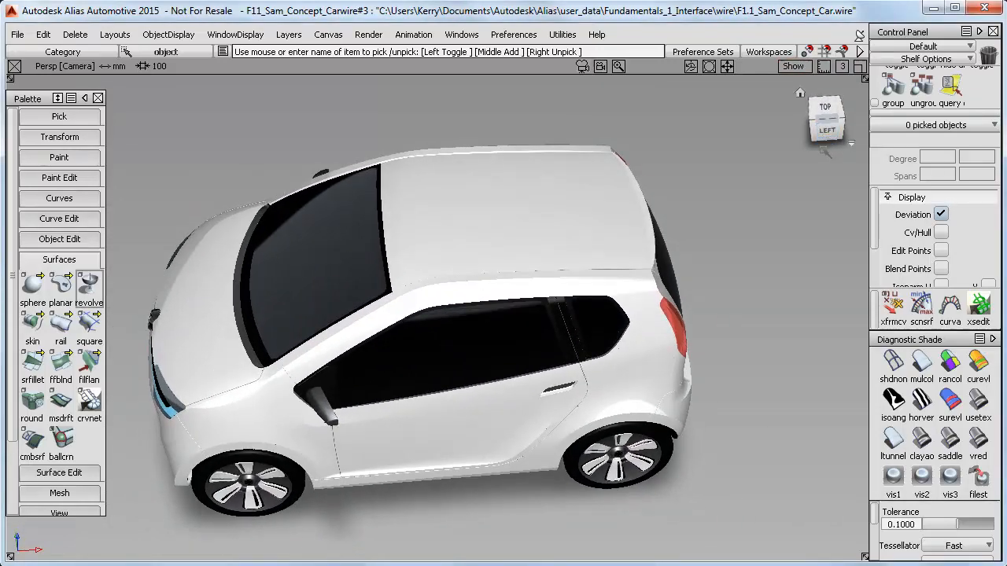
click(894, 365)
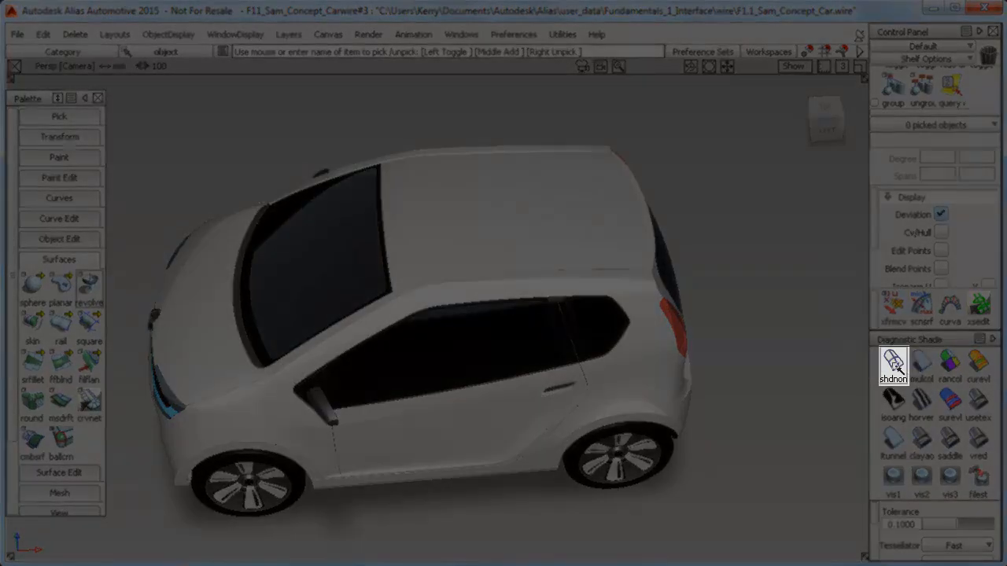
Switch shading off with shdnon and re-check Model in Show to restore the wireframe car.
click(894, 364)
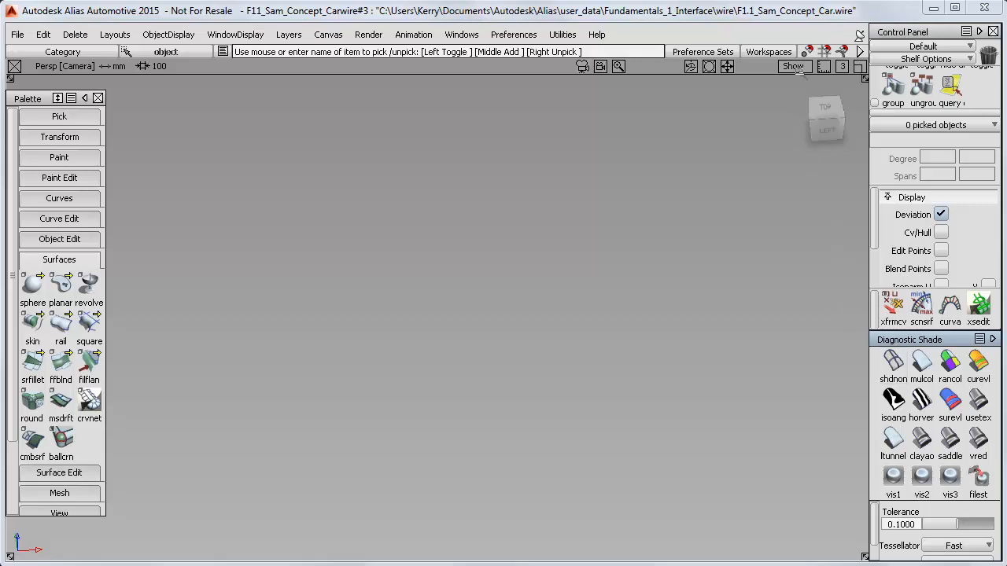
click(793, 66)
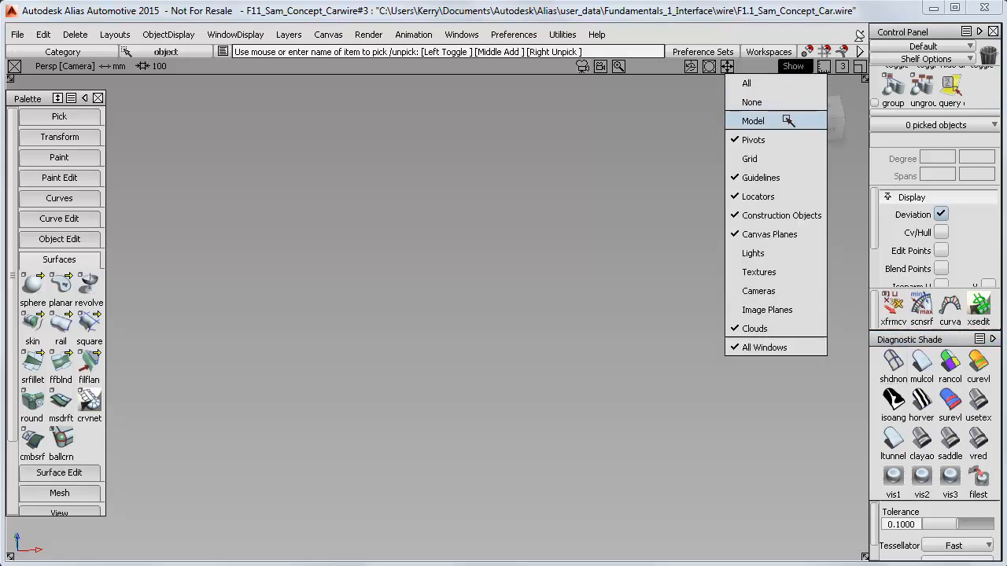
click(753, 120)
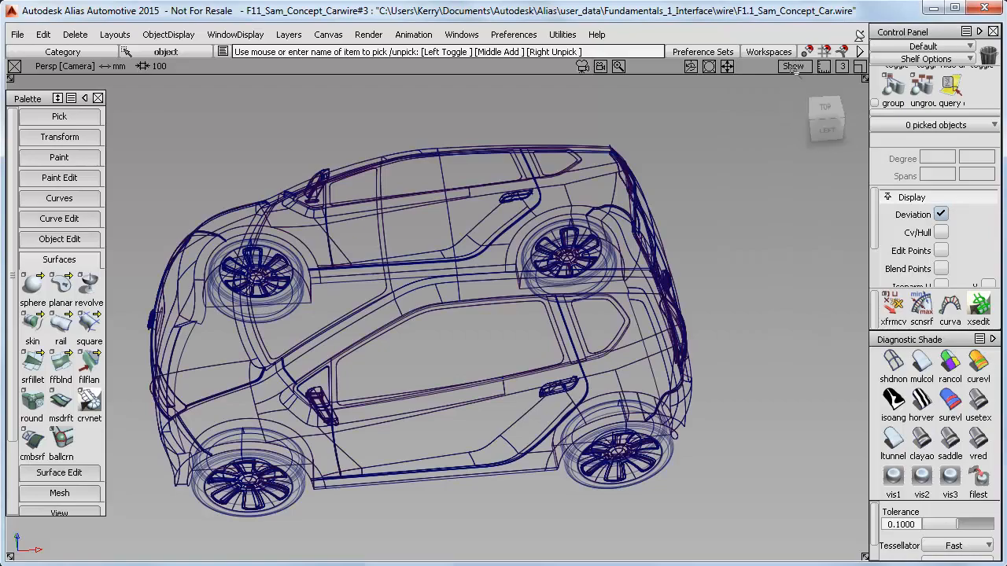